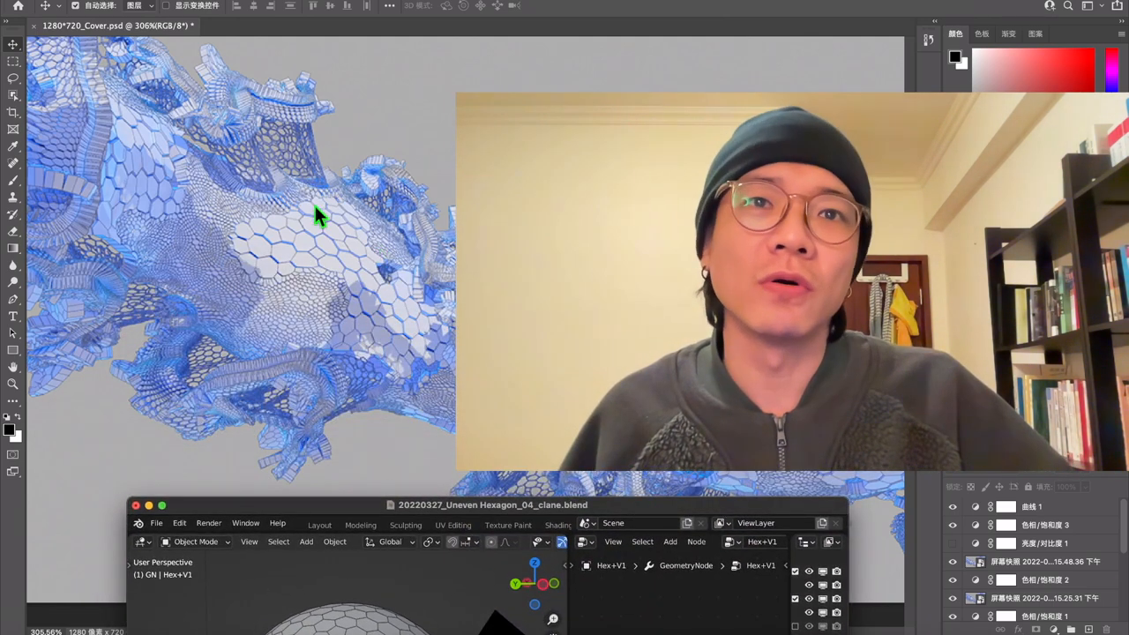
pyautogui.moveTo(374, 568)
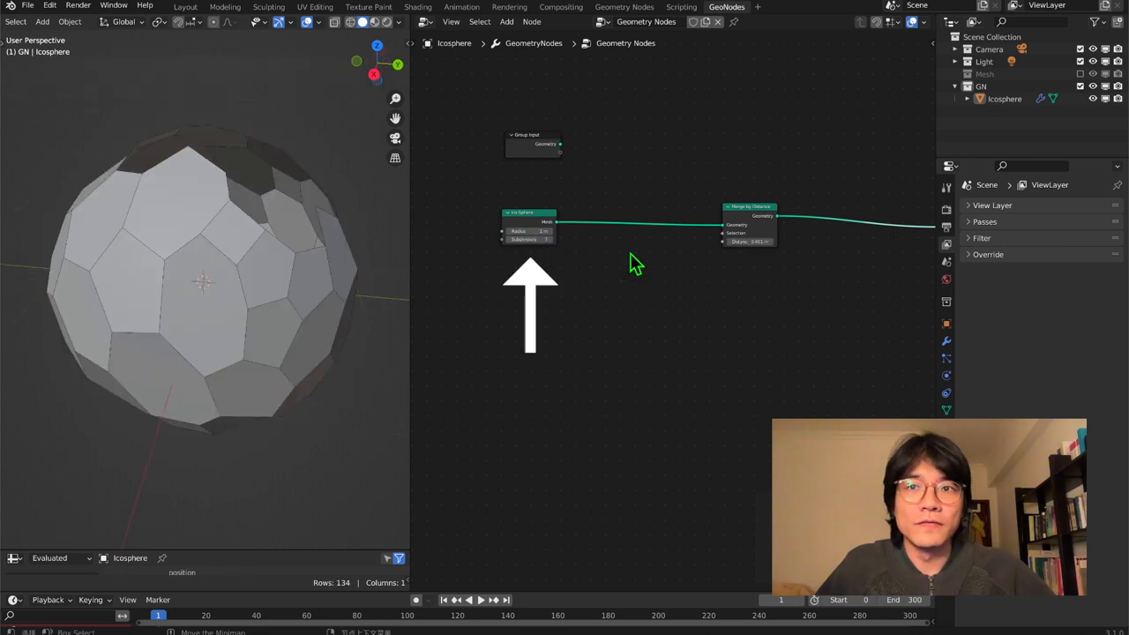
pyautogui.moveTo(750, 339)
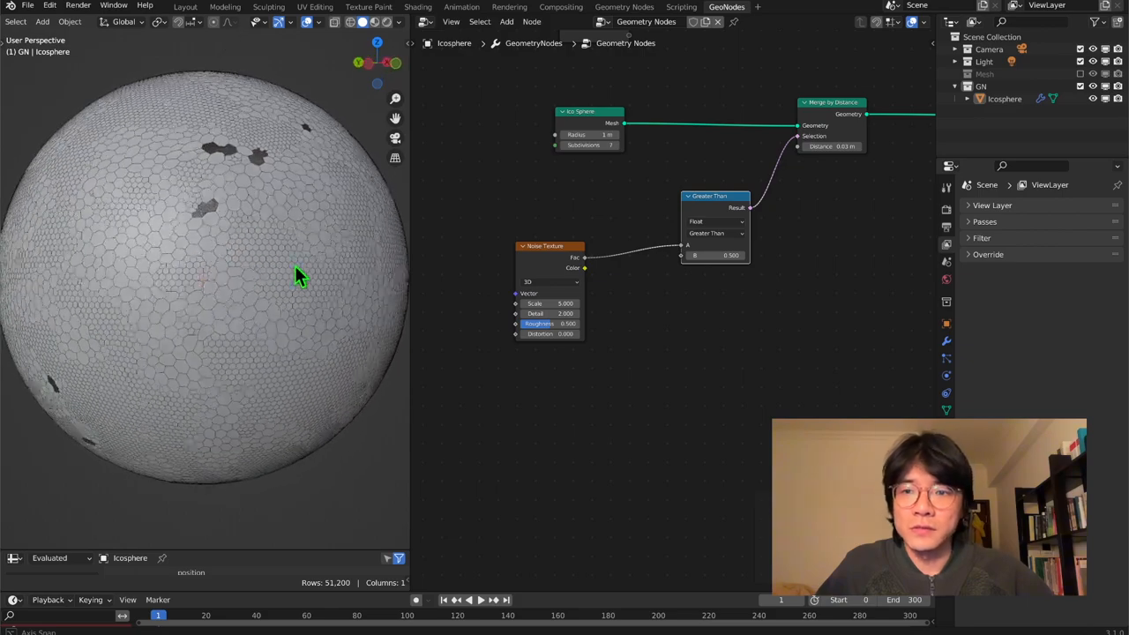
# Step: Wire the duplicated noise threshold into the second Merge by Distance and tune its value to 0.7
pyautogui.moveTo(546, 303); pyautogui.dragTo(577, 304)
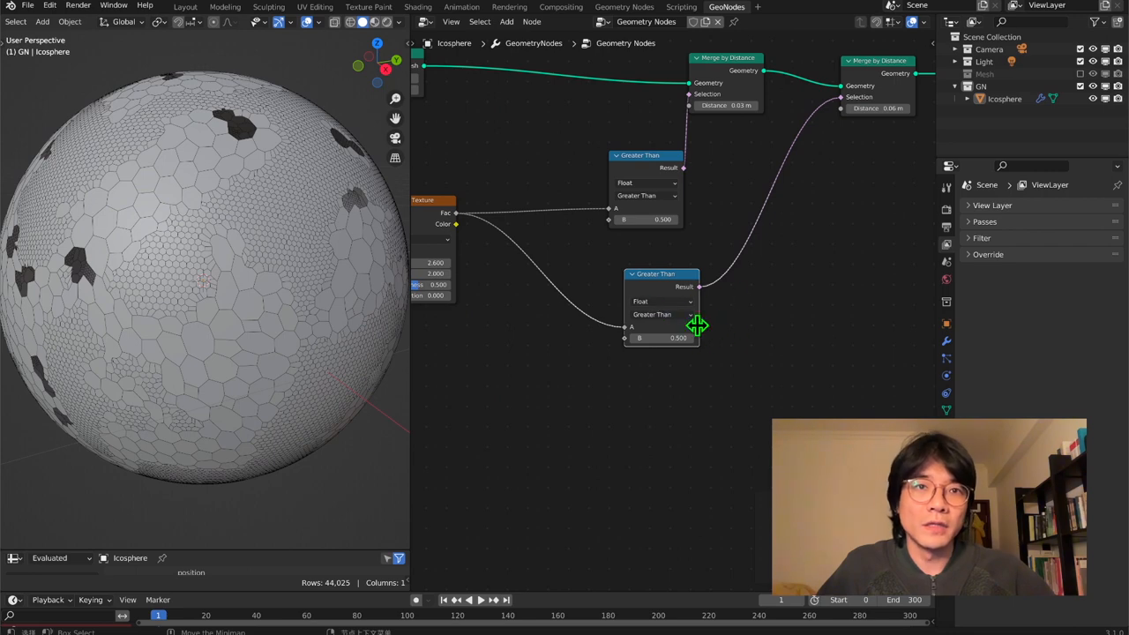
pyautogui.click(652, 339)
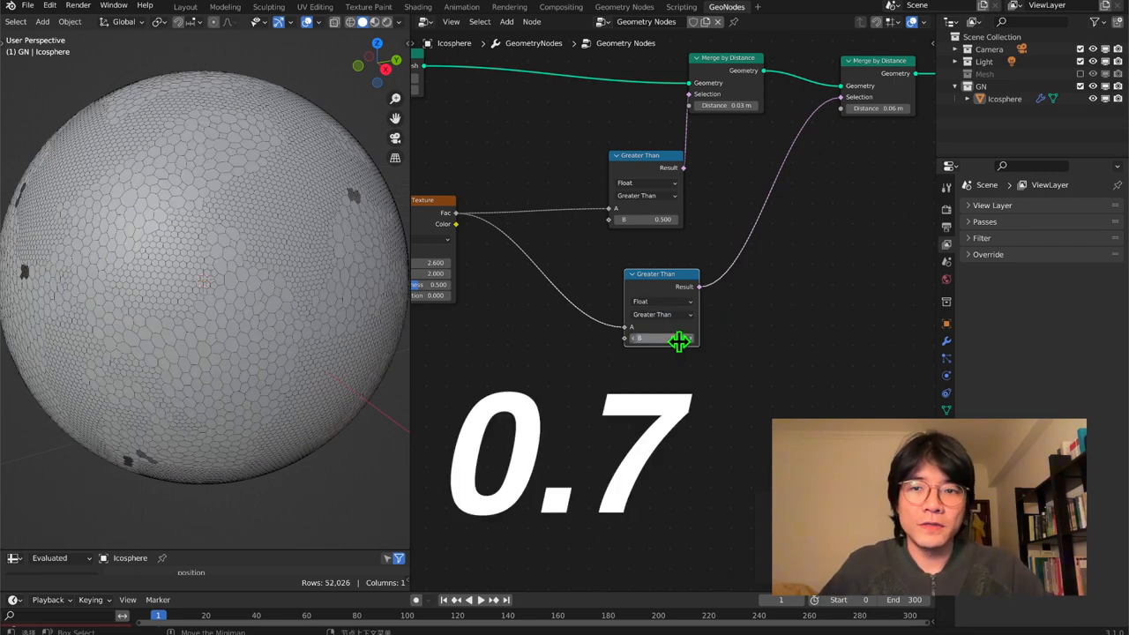
# Step: Insert a Color Ramp after the Noise Texture and pull its stops close together for contrast
pyautogui.write('ram')
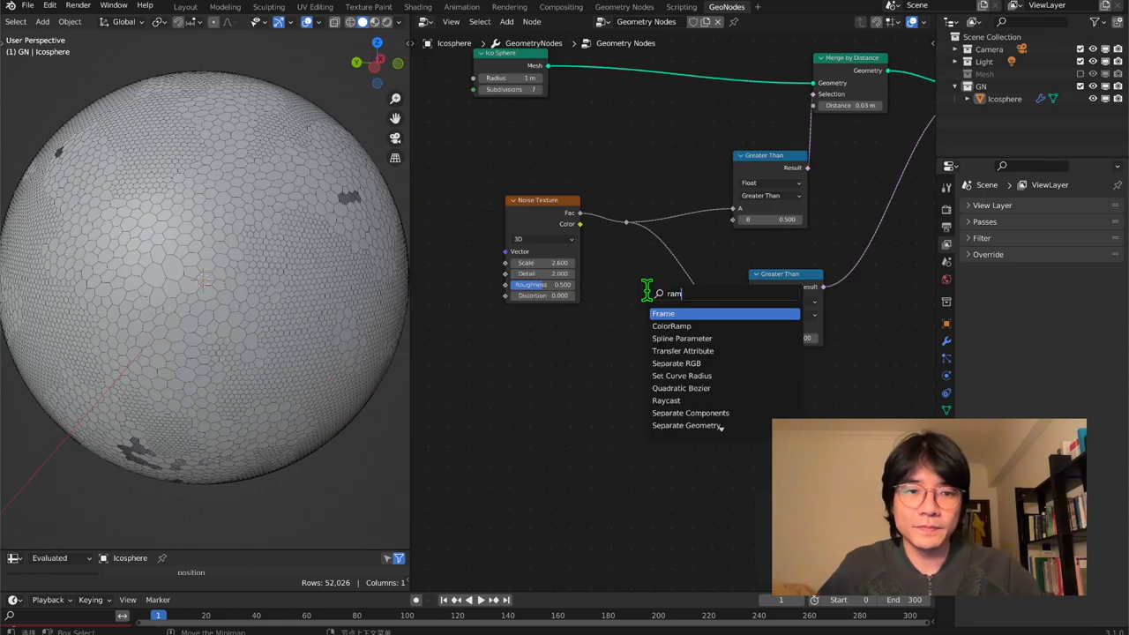
pyautogui.click(671, 325)
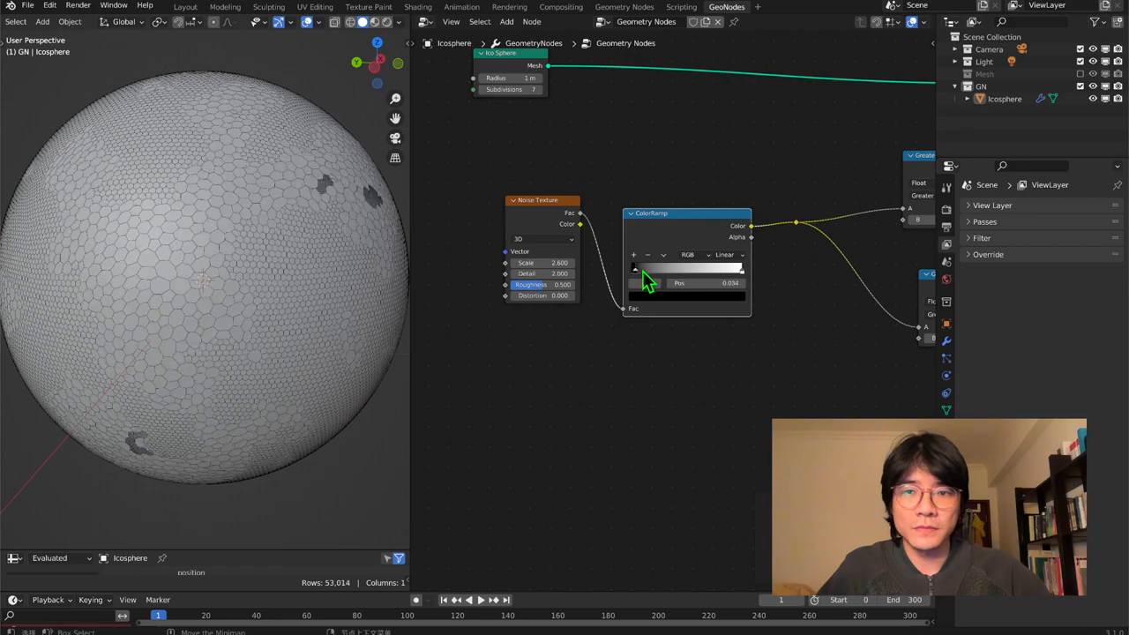
pyautogui.moveTo(649, 269); pyautogui.dragTo(723, 268)
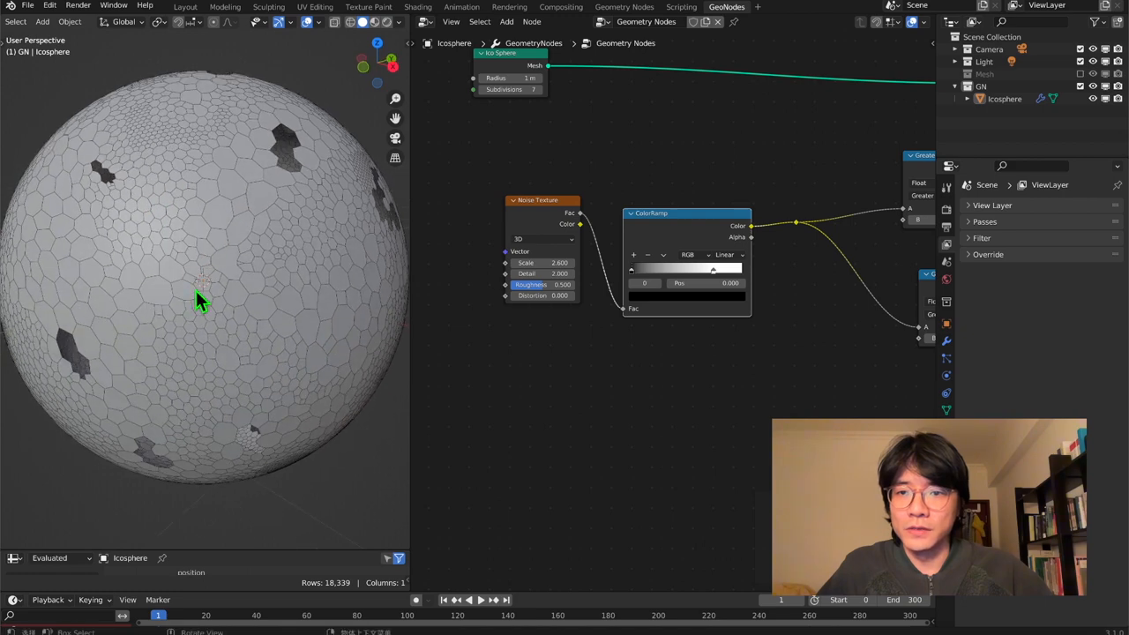
pyautogui.moveTo(177, 145)
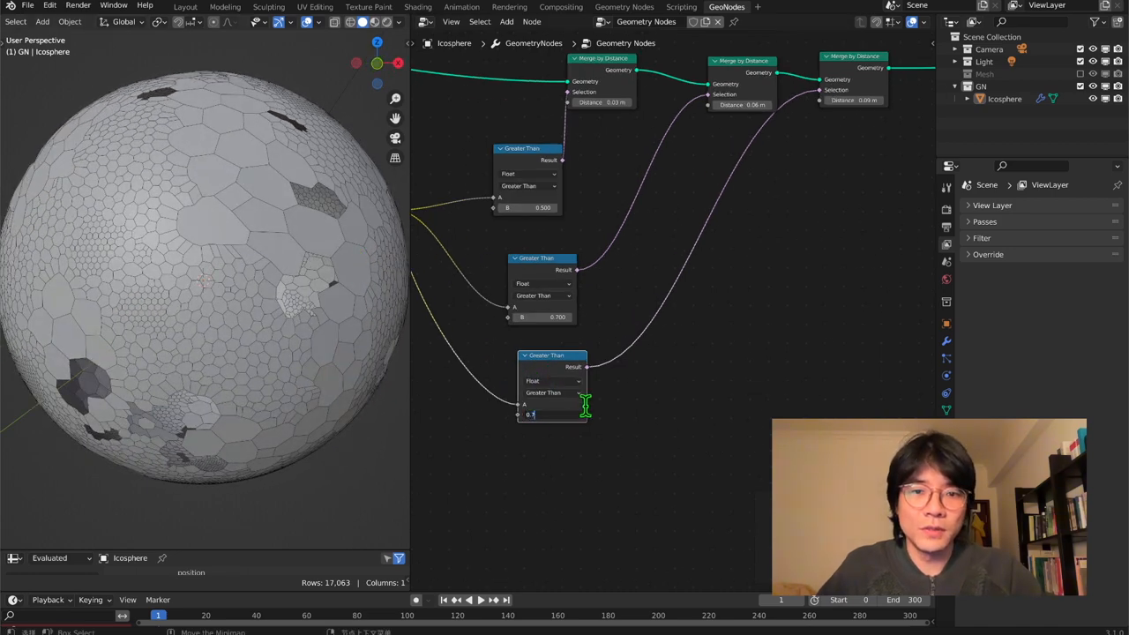
# Step: Set the merge thresholds so the stages use 0.5 and 0.3 alongside the first
pyautogui.write('0.5')
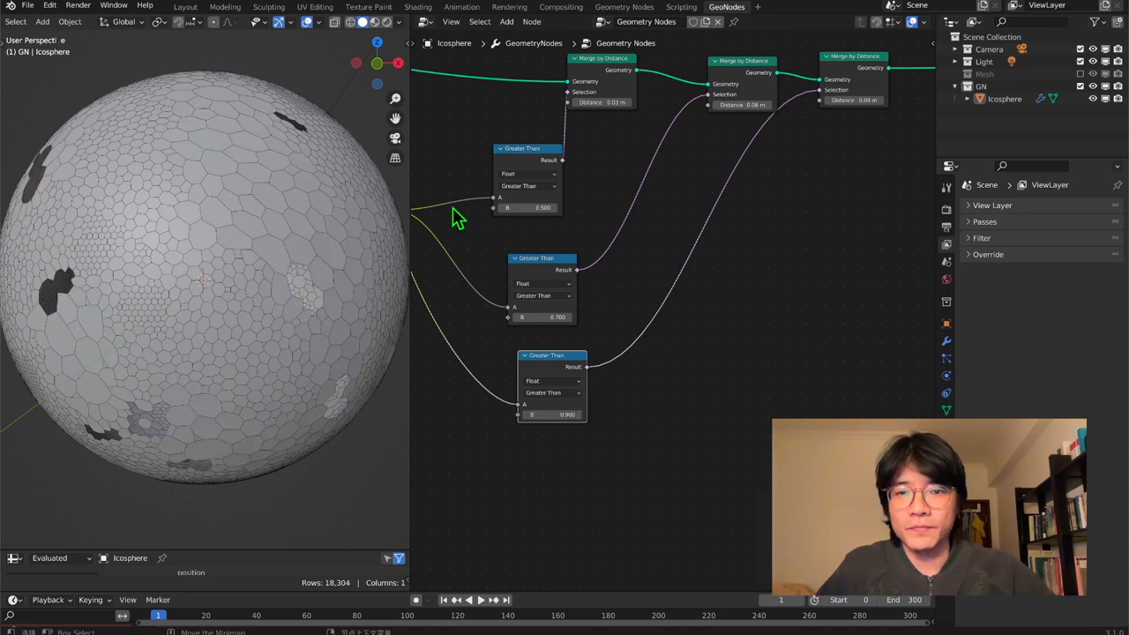
pyautogui.click(530, 208)
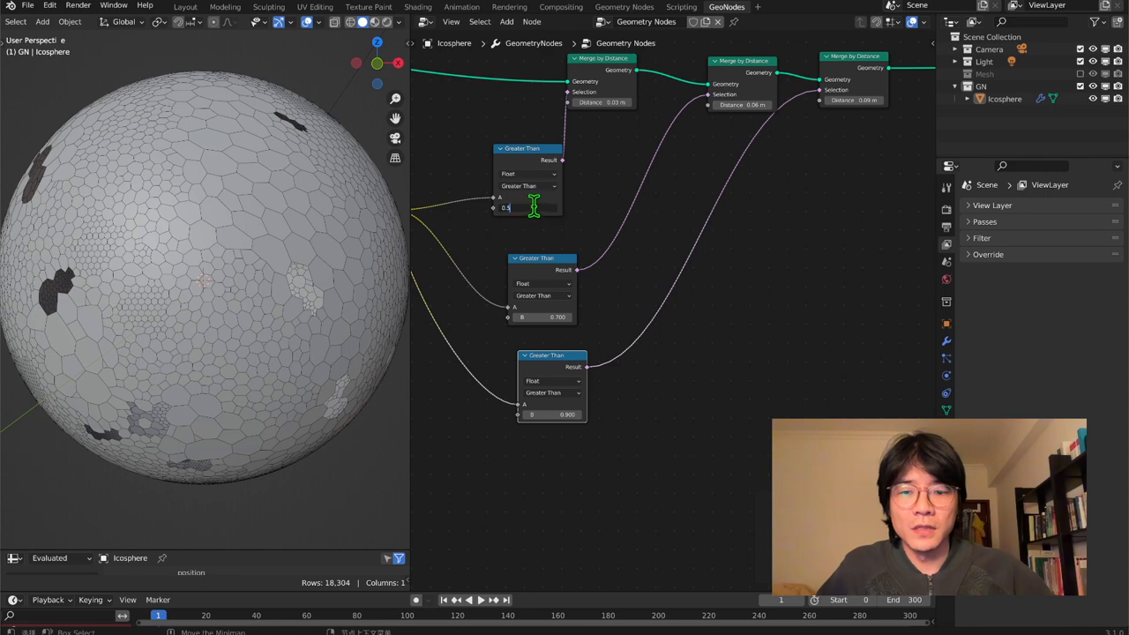
pyautogui.write('0.300')
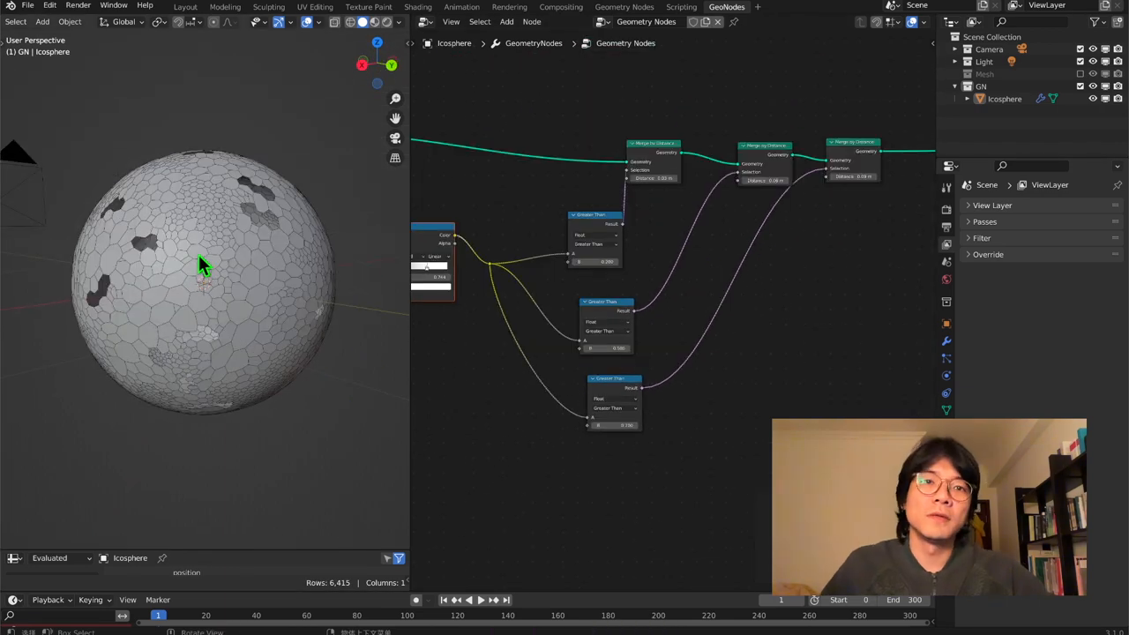
pyautogui.moveTo(203, 264); pyautogui.dragTo(162, 344)
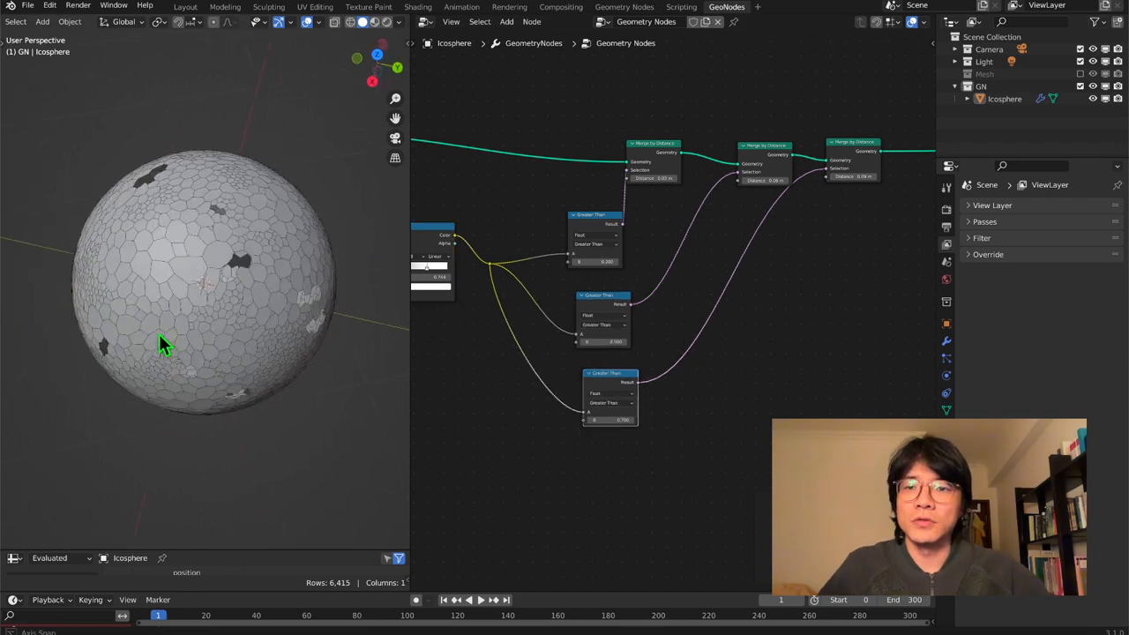
pyautogui.moveTo(163, 344); pyautogui.dragTo(208, 215)
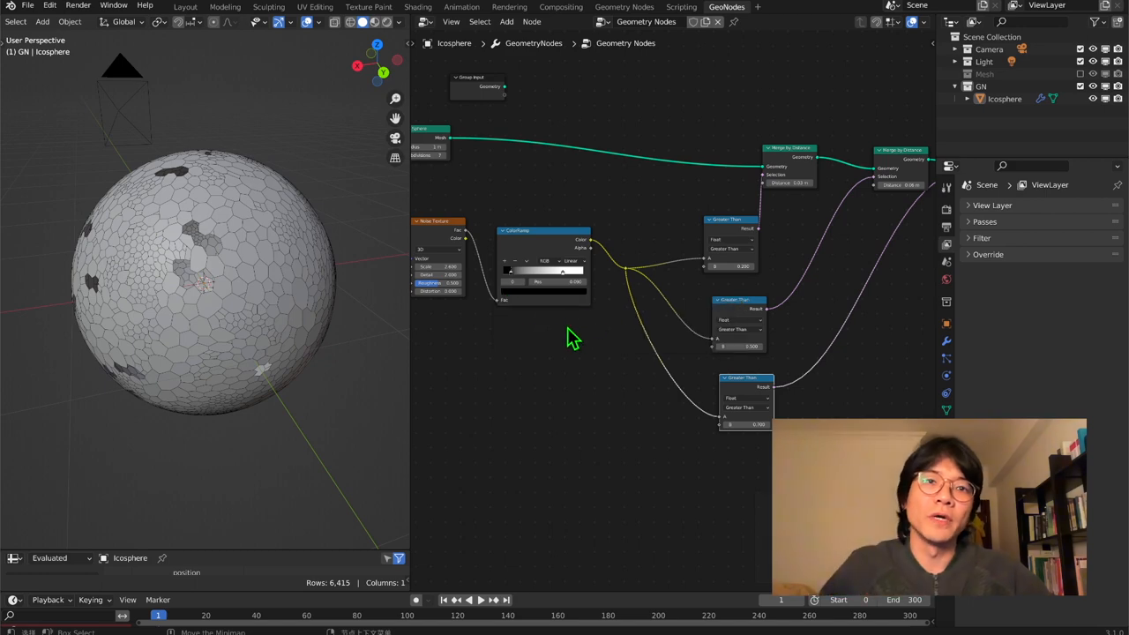
pyautogui.moveTo(590, 328)
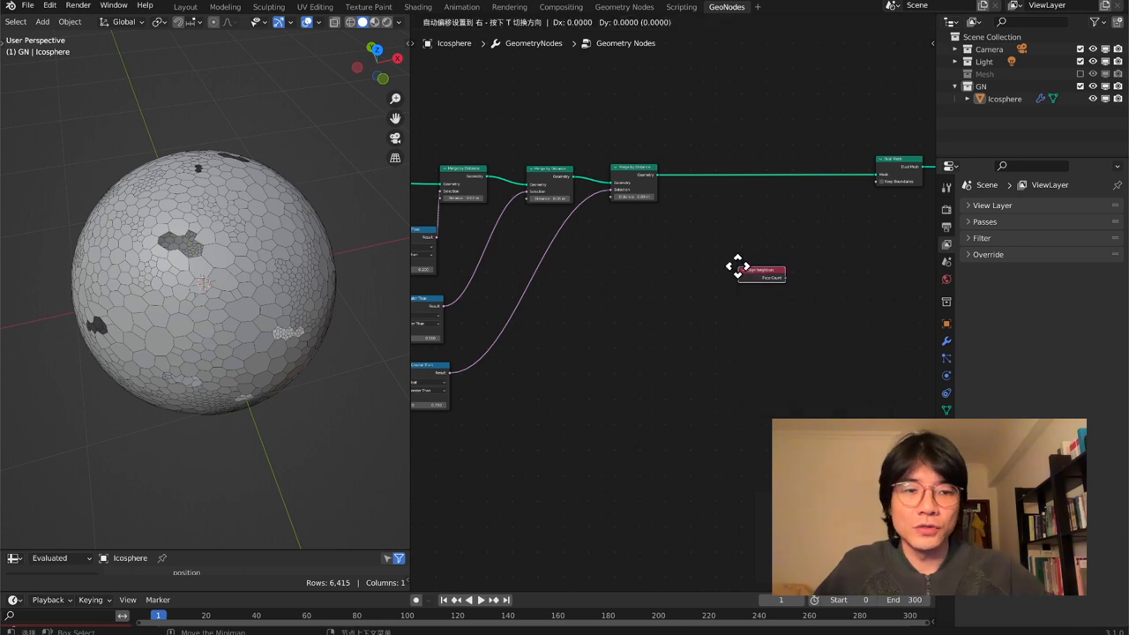
# Step: Add a Compare node (Less Than or Equal) fed by the Edge Neighbors face count
pyautogui.write('com')
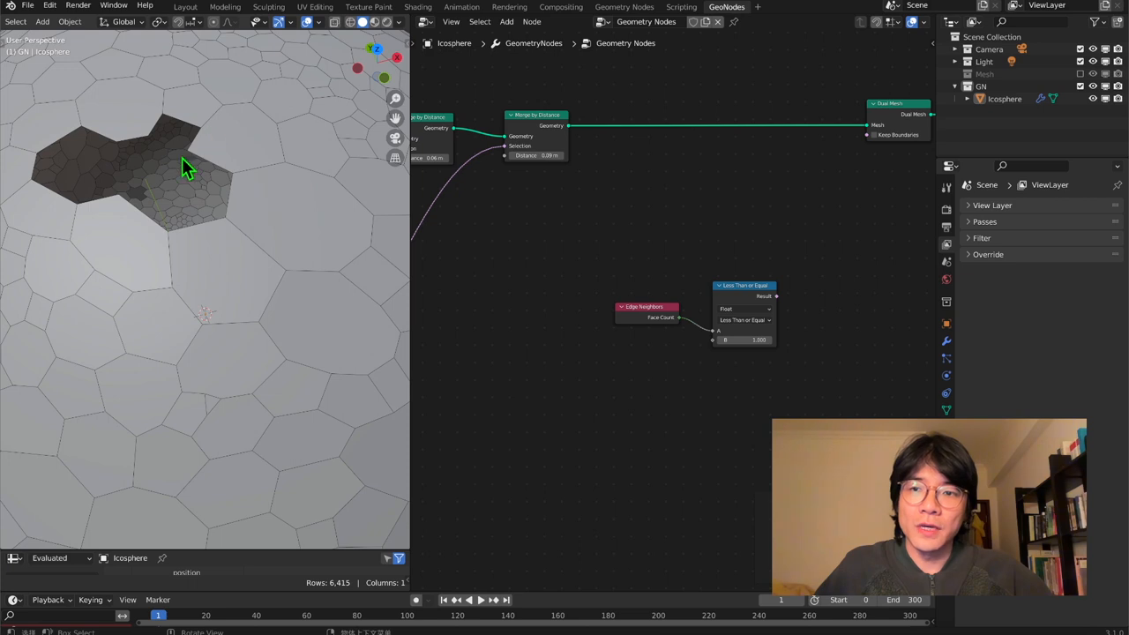
pyautogui.moveTo(208, 158)
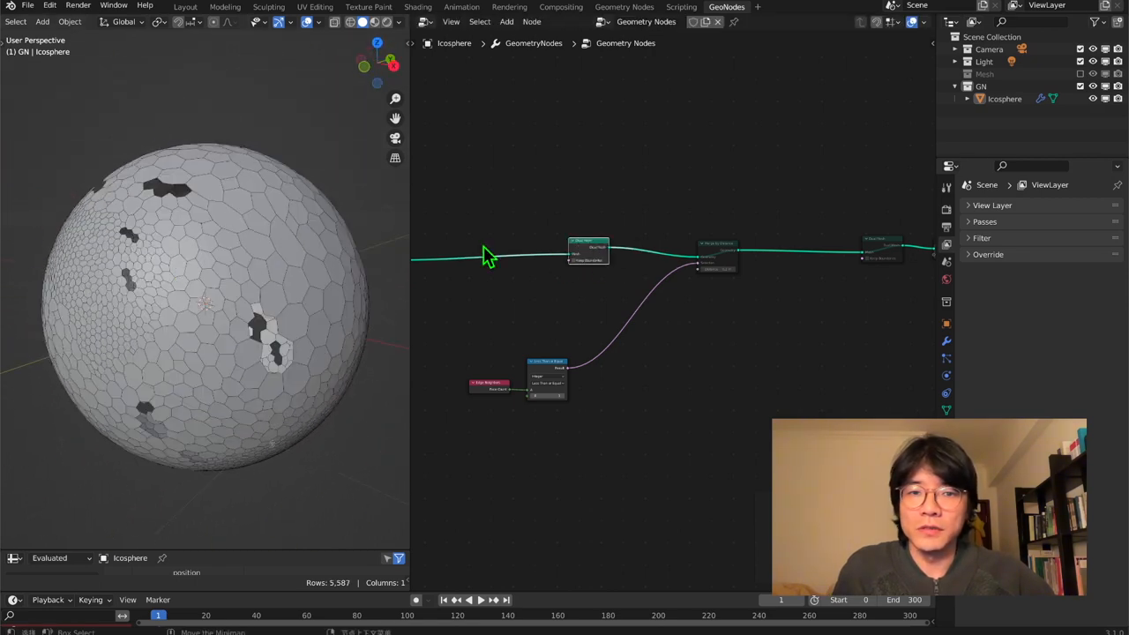
# Step: Plug the Compare result into the new Merge by Distance selection after the Dual Mesh
pyautogui.click(714, 256)
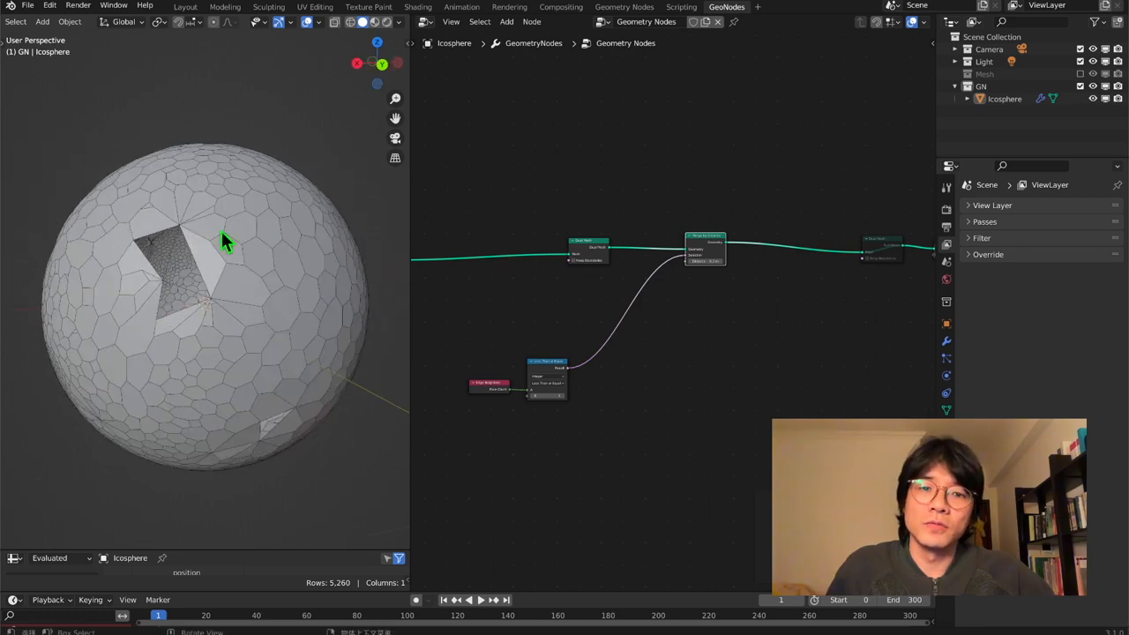
pyautogui.moveTo(331, 309)
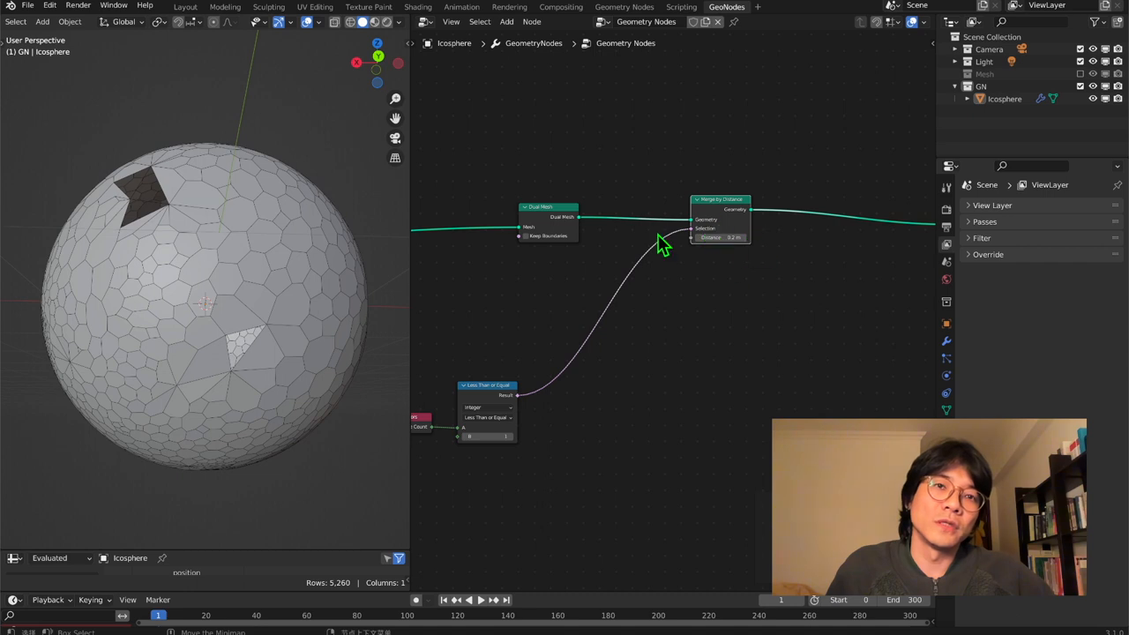
pyautogui.moveTo(737, 261)
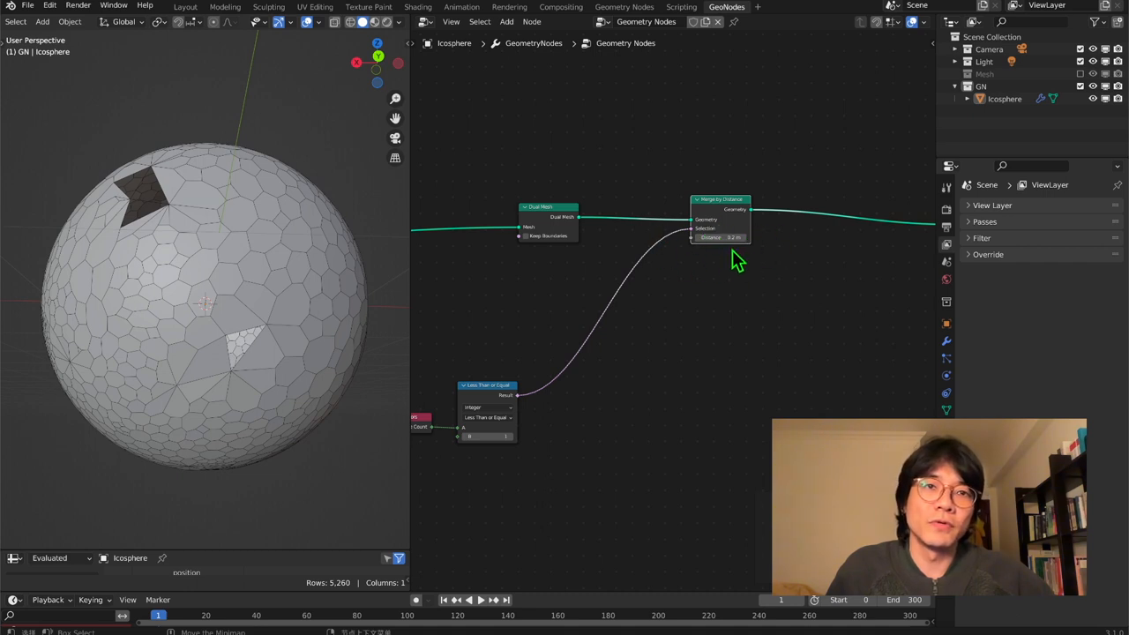
pyautogui.scroll(-3)
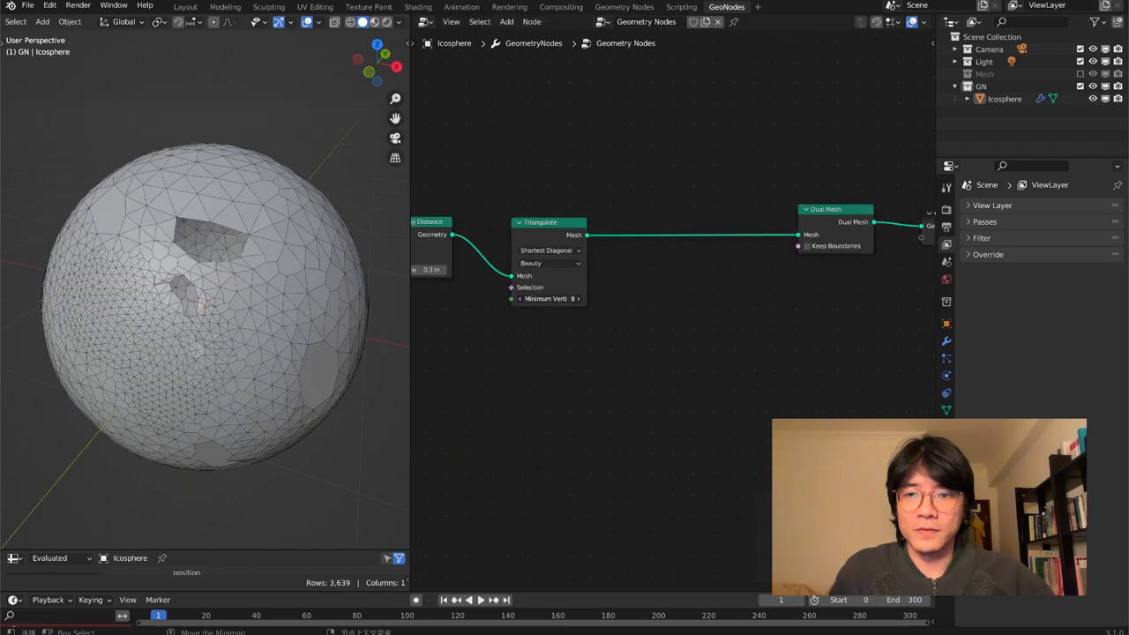
# Step: Place a Triangulate node between the merge chain and the Dual Mesh
pyautogui.click(551, 298)
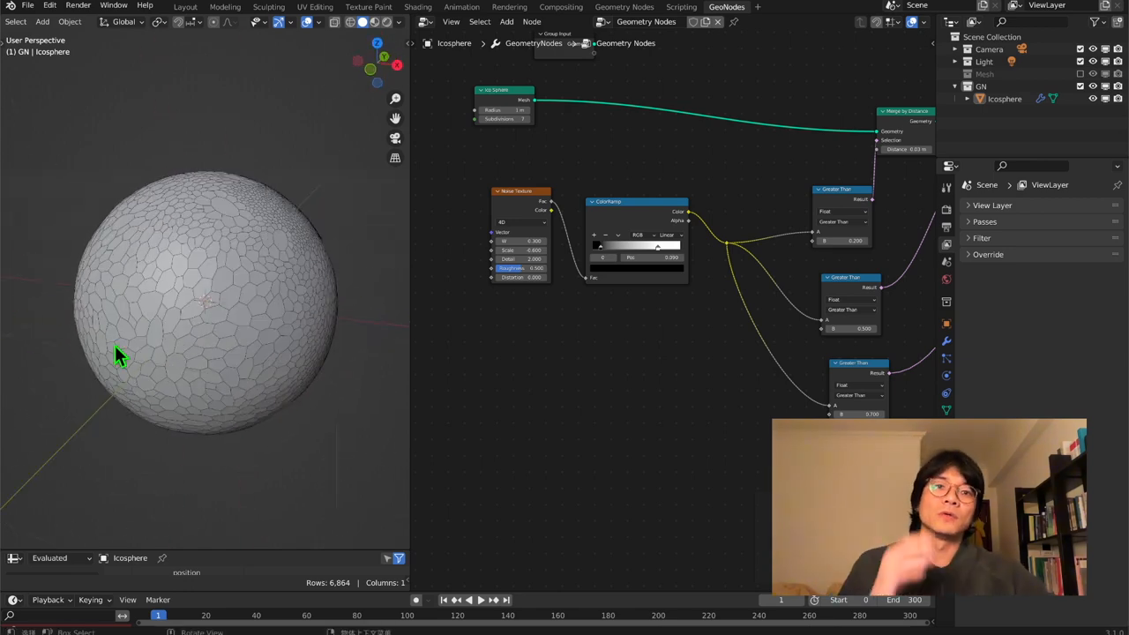
pyautogui.moveTo(196, 321)
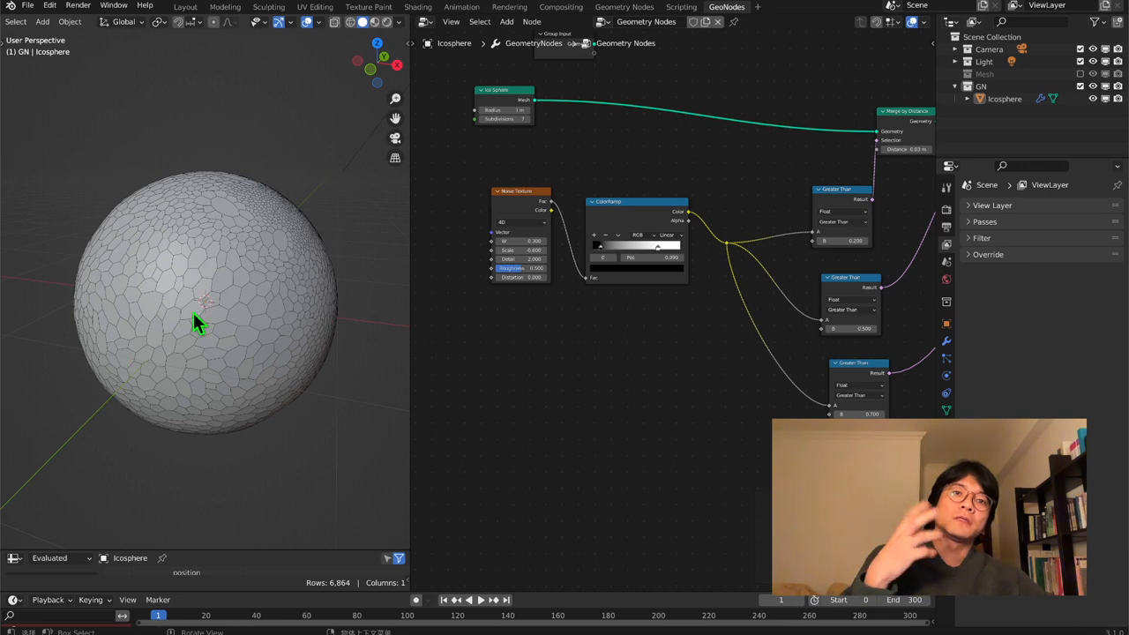
pyautogui.moveTo(414, 352)
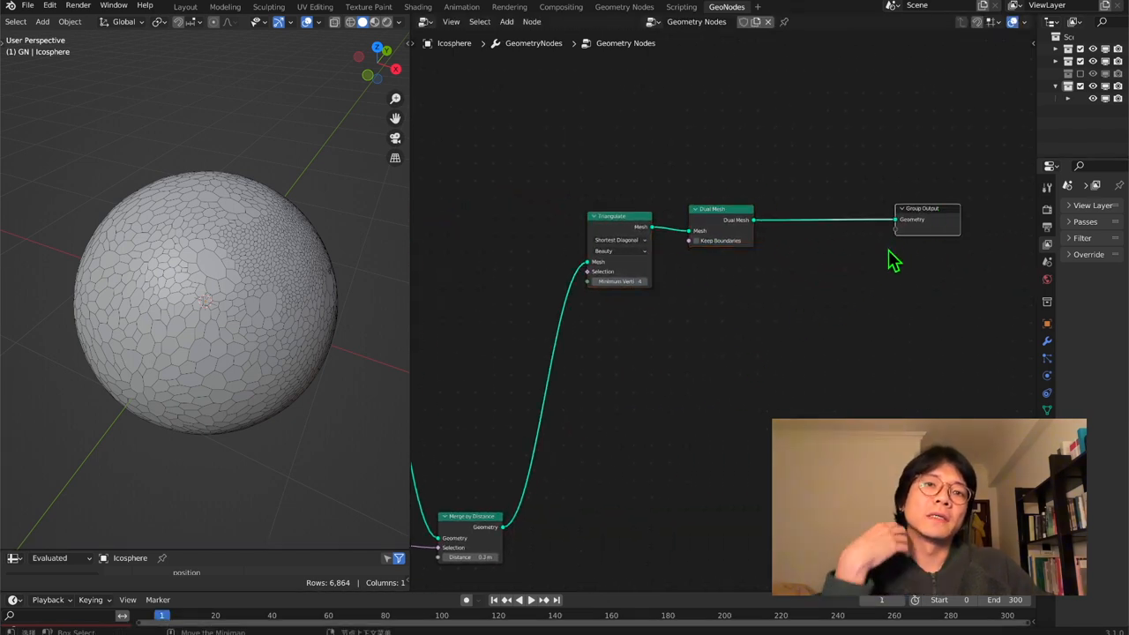
pyautogui.moveTo(854, 274)
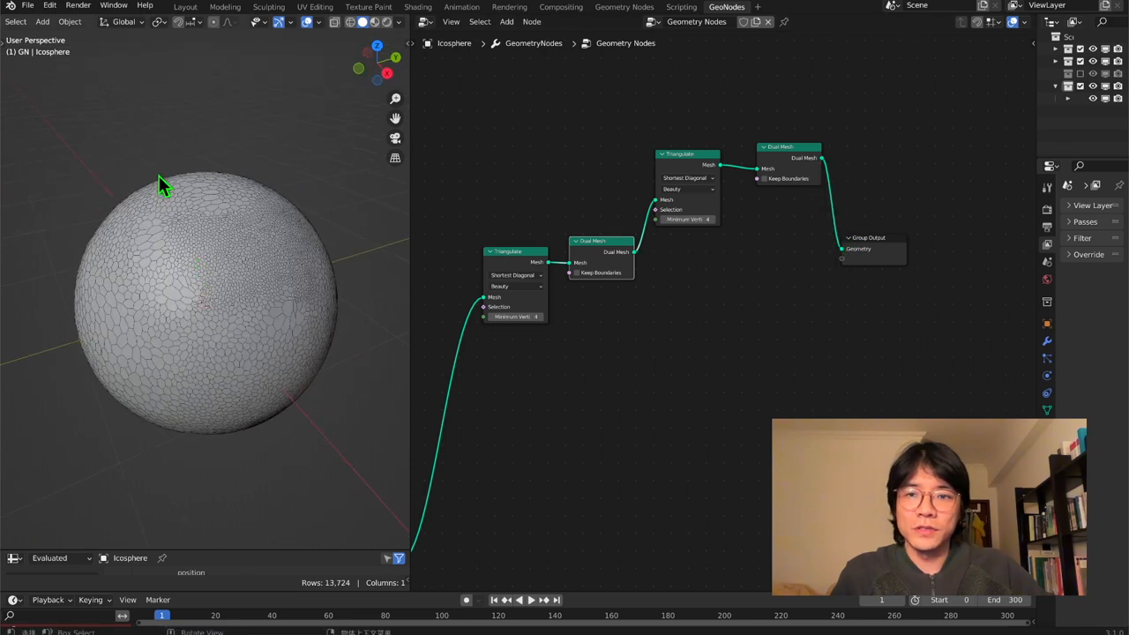
pyautogui.moveTo(173, 321)
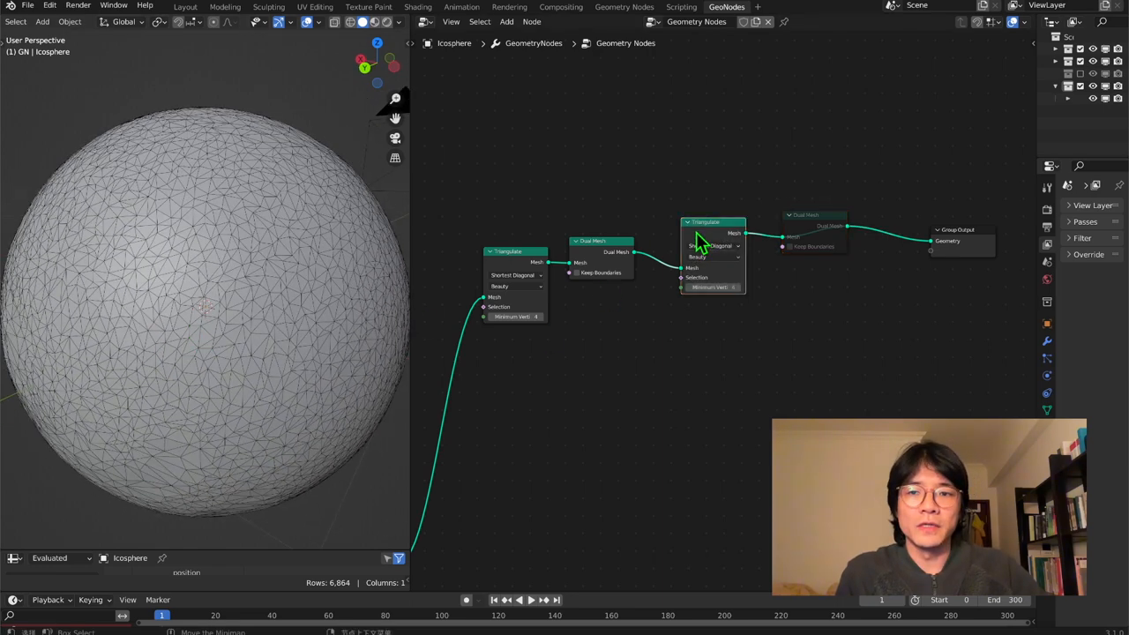
pyautogui.moveTo(565, 346)
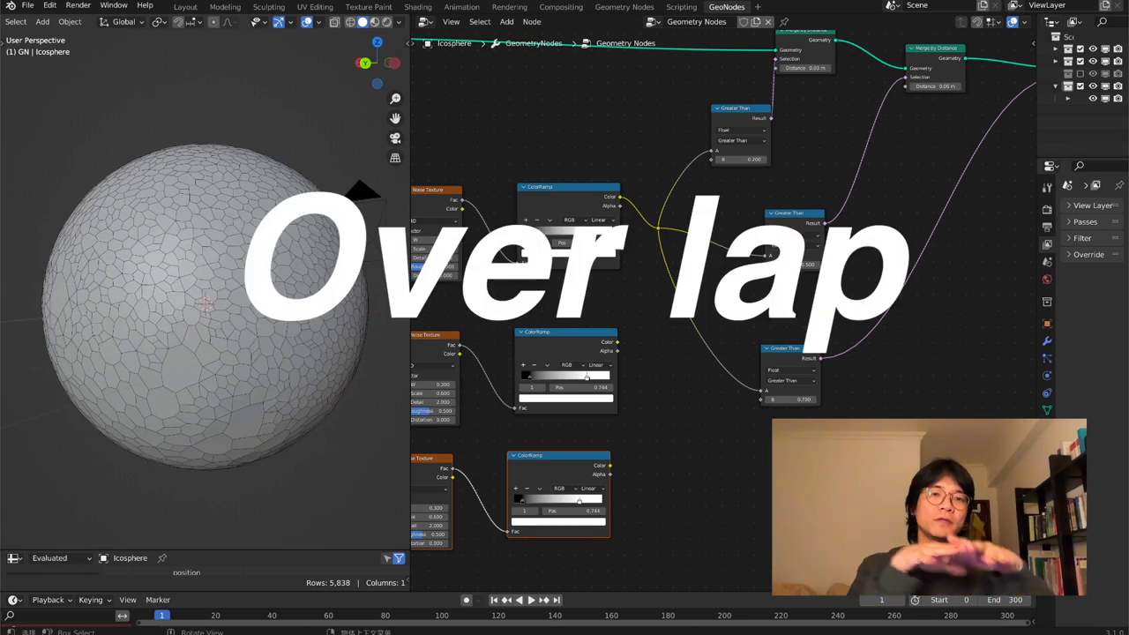
pyautogui.moveTo(497, 132)
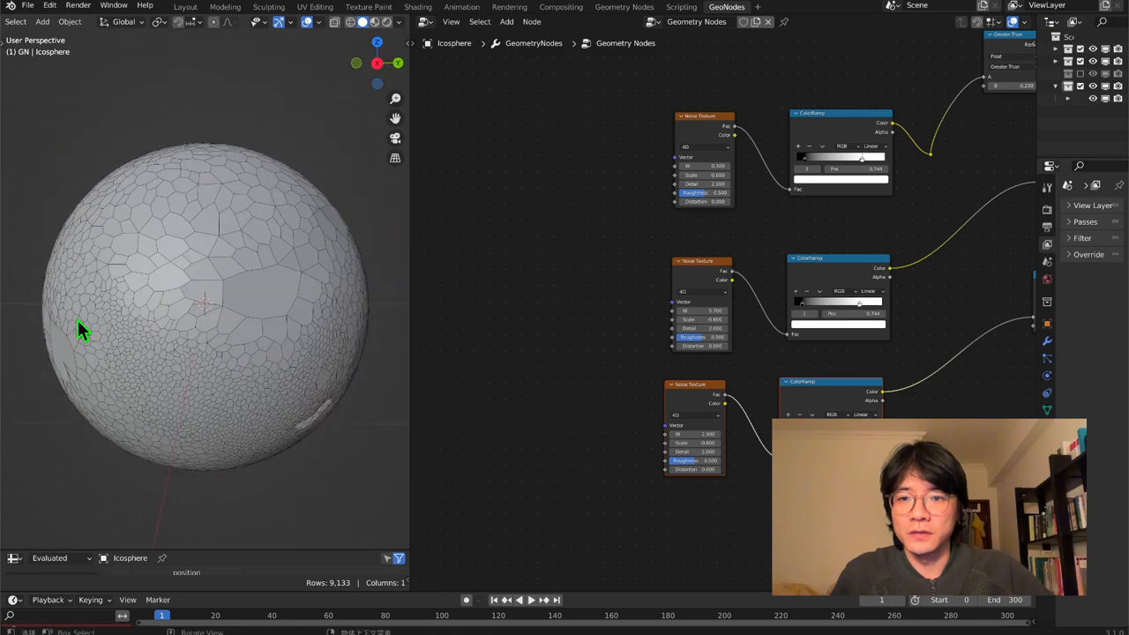
# Step: Orbit the sphere to inspect the mix of large and fine cell regions
pyautogui.moveTo(79, 332); pyautogui.dragTo(219, 328)
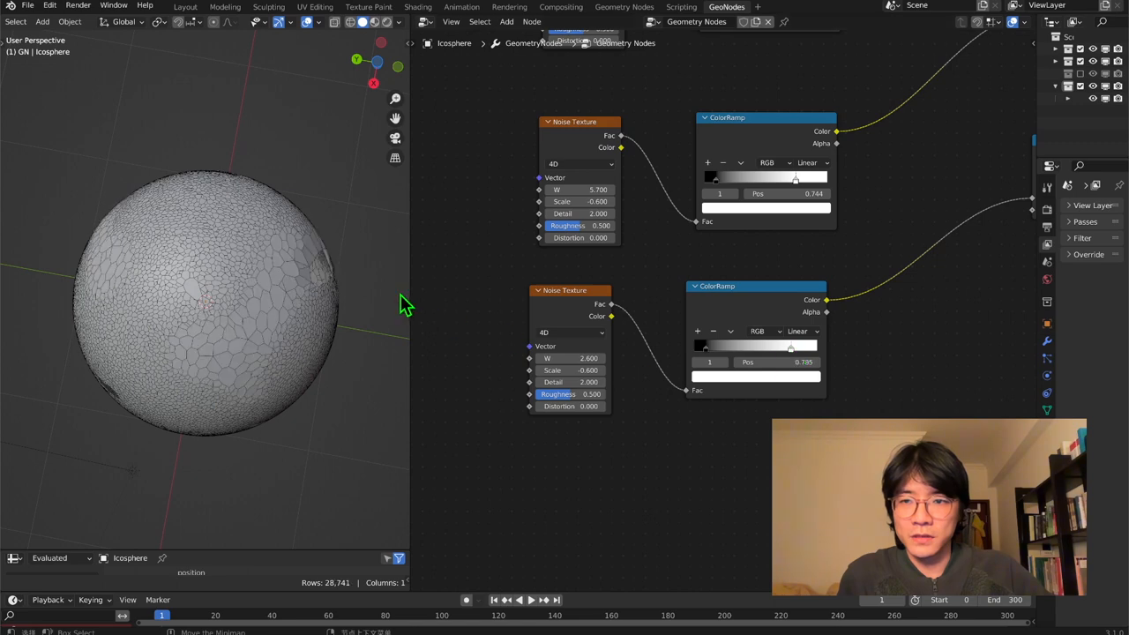
# Step: Zoom out and orbit the sphere to inspect the large-cell patches and dark gaps
pyautogui.moveTo(403, 303); pyautogui.dragTo(106, 370)
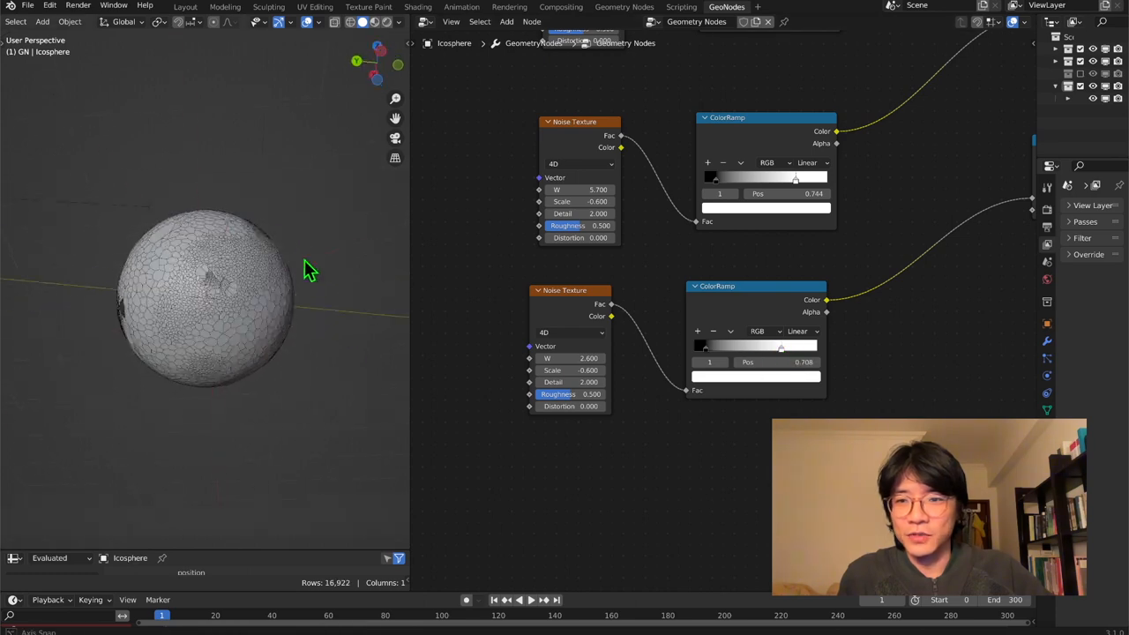
pyautogui.moveTo(309, 268); pyautogui.dragTo(353, 365)
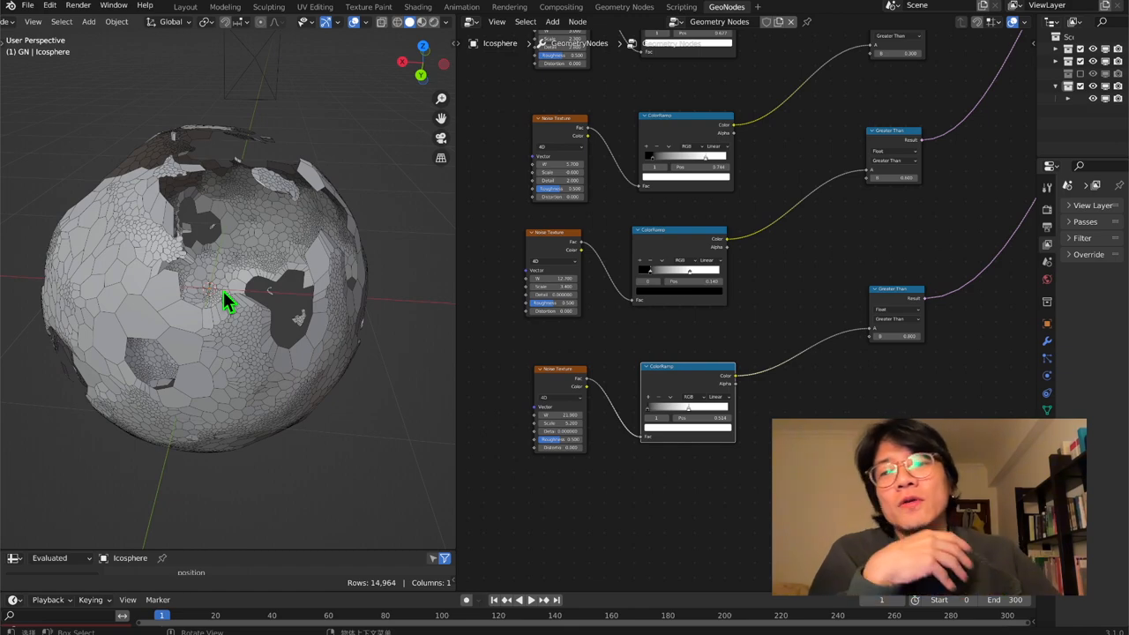
pyautogui.moveTo(229, 299); pyautogui.dragTo(353, 268)
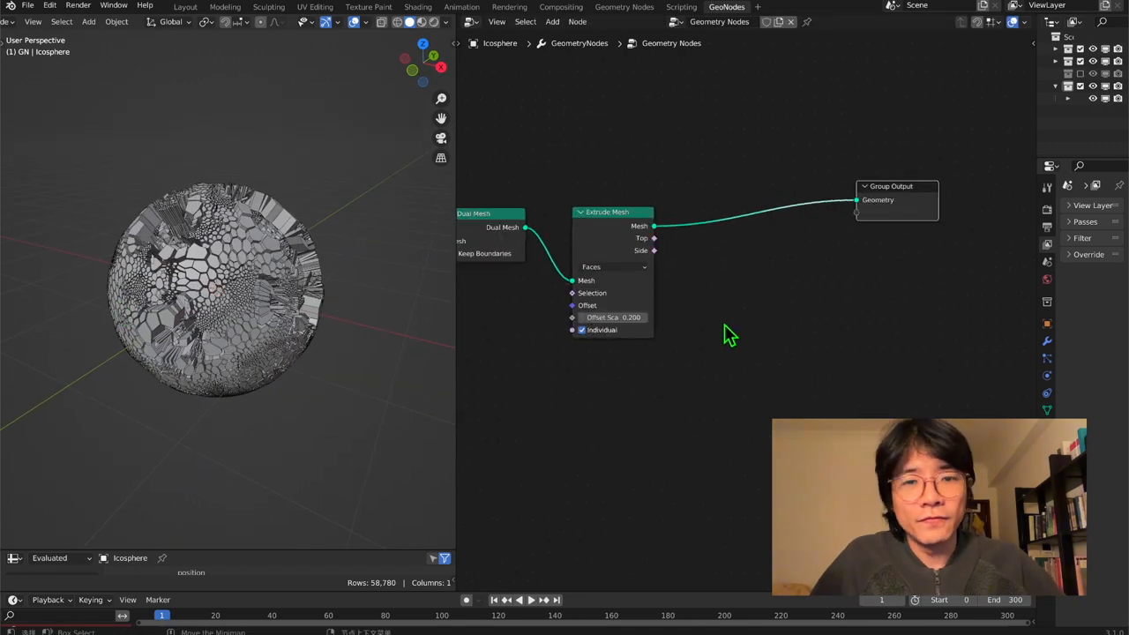
# Step: Add a Face Area input to drive the Extrude Mesh offset scale through Multiply Add 3.7
pyautogui.write('face')
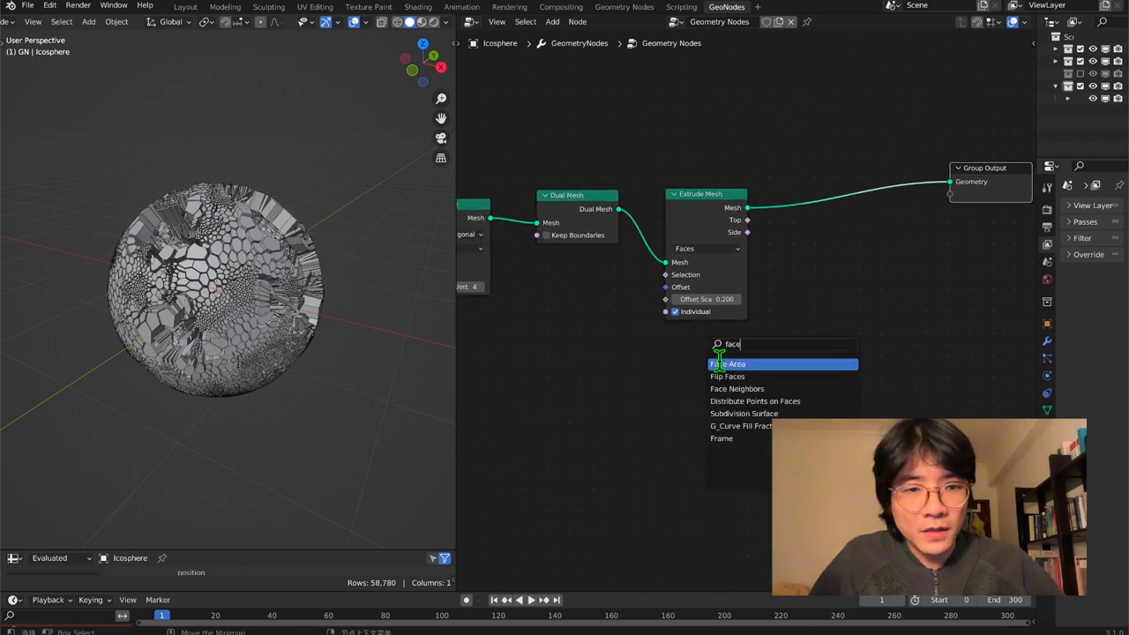
pyautogui.click(726, 363)
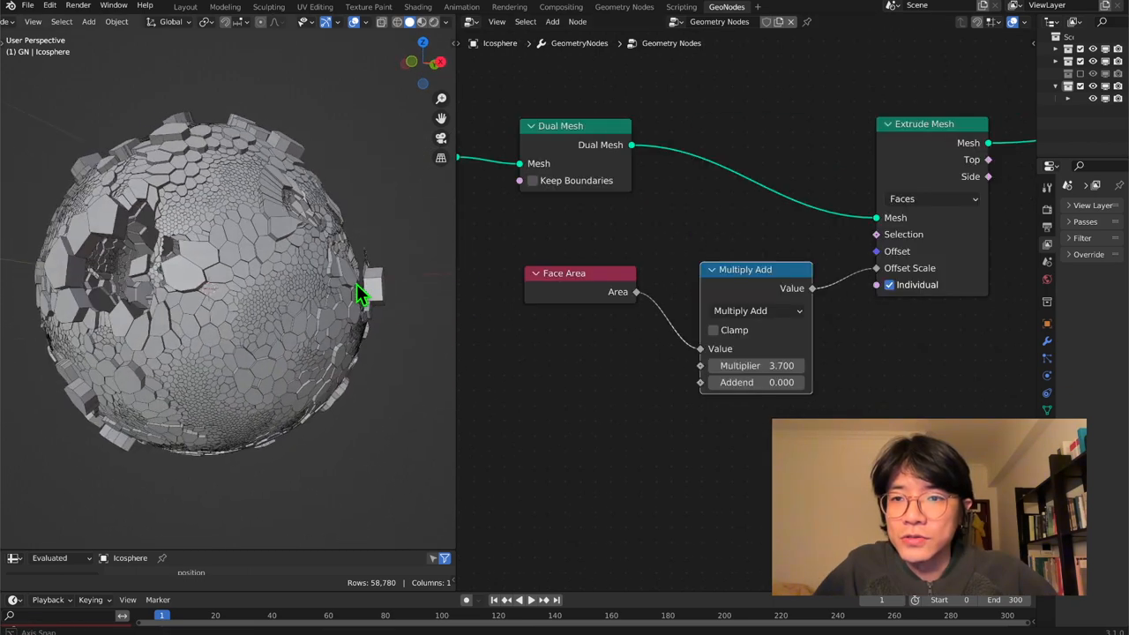
pyautogui.moveTo(361, 292); pyautogui.dragTo(209, 256)
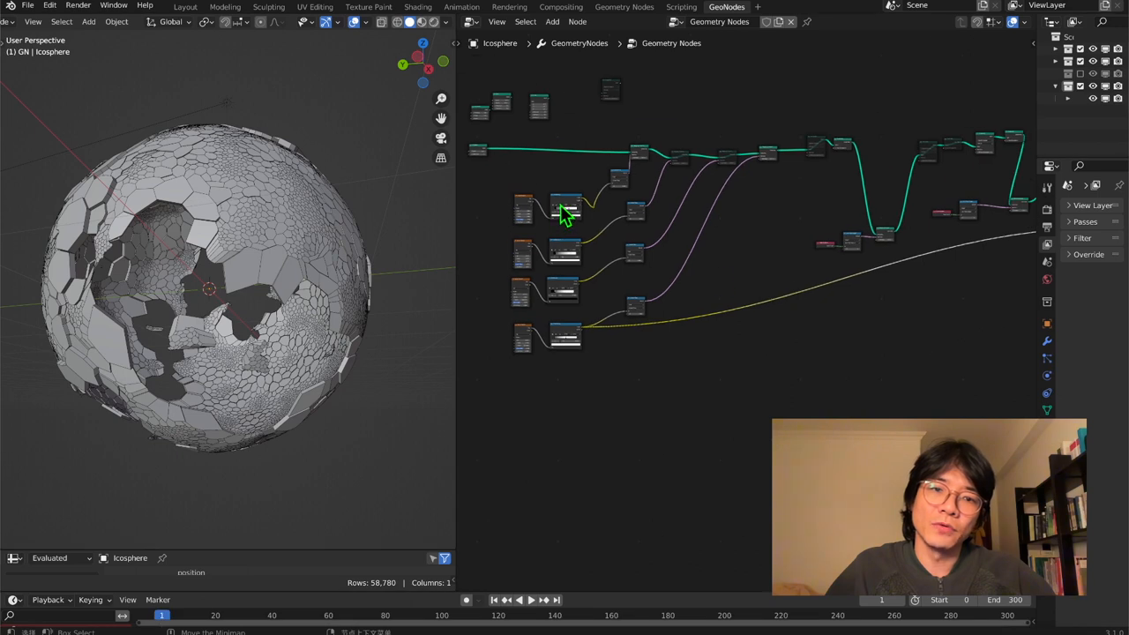
pyautogui.moveTo(568, 247)
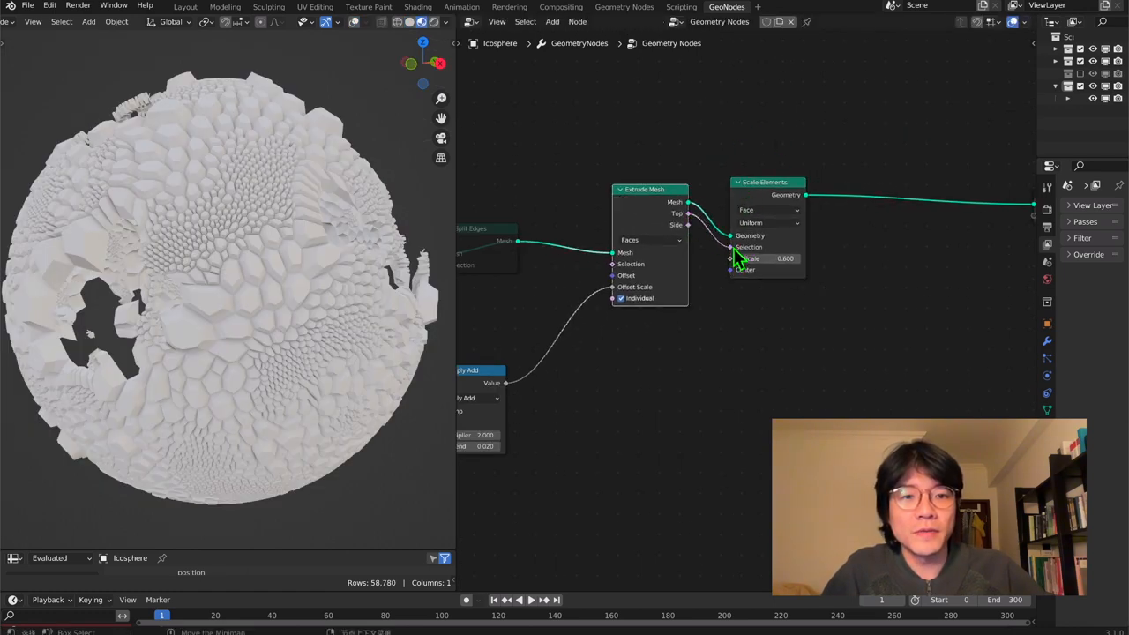
# Step: Connect the Extrude Mesh Top output to the Scale Elements selection
pyautogui.moveTo(767, 258); pyautogui.dragTo(794, 258)
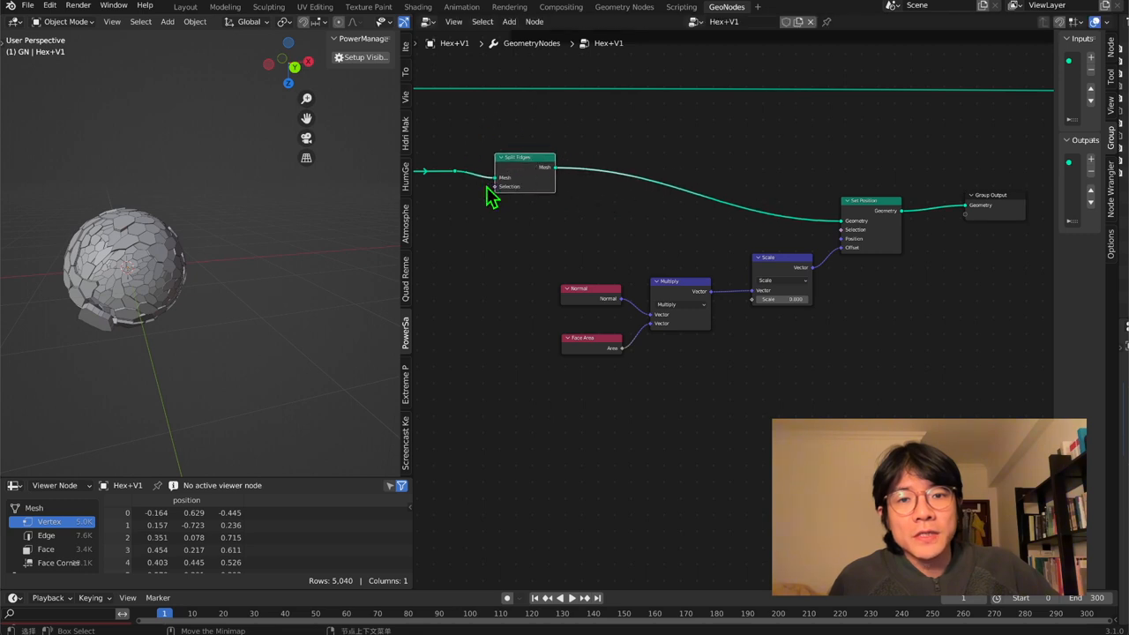
# Step: Feed the scaled random normal into Set Position's Offset to scatter the split pieces
pyautogui.moveTo(872, 202); pyautogui.dragTo(880, 180)
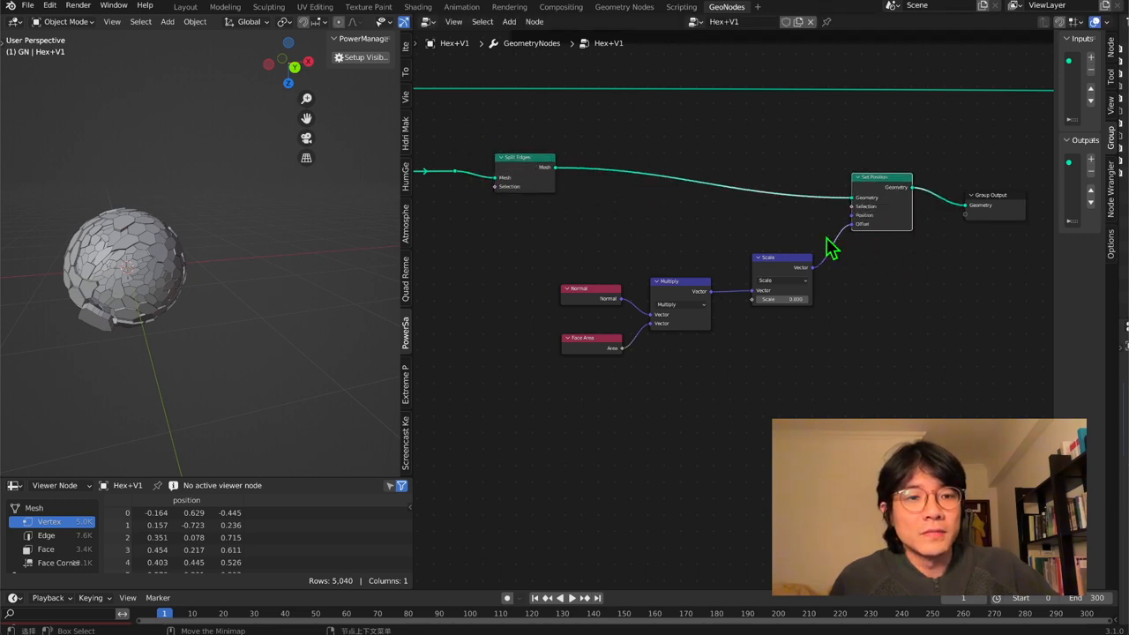
pyautogui.moveTo(600, 353)
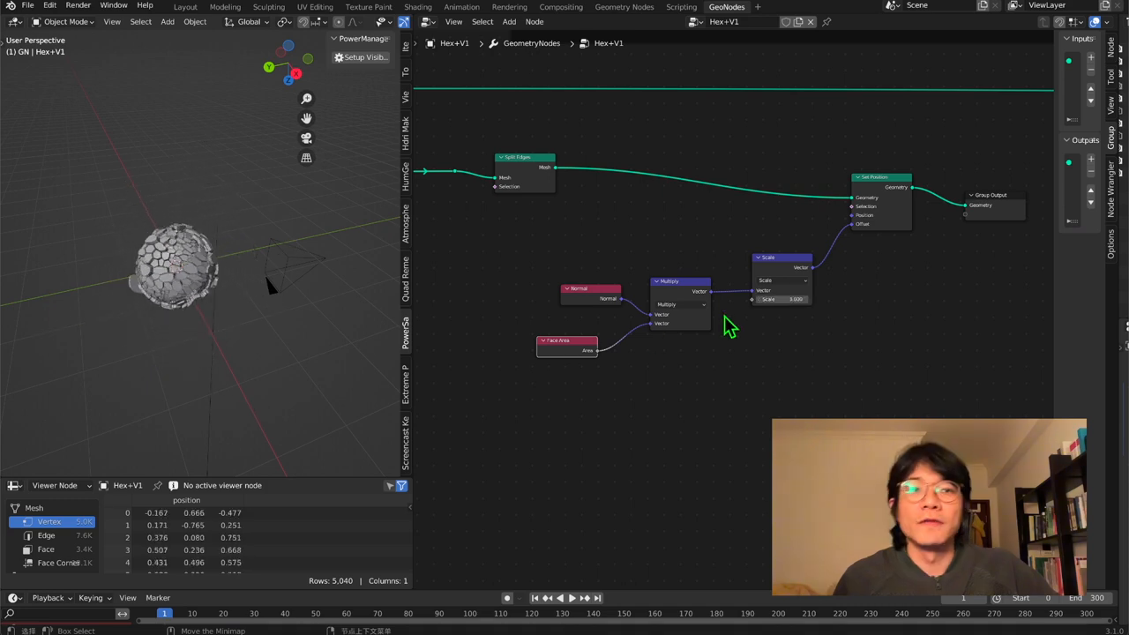
pyautogui.moveTo(286, 349)
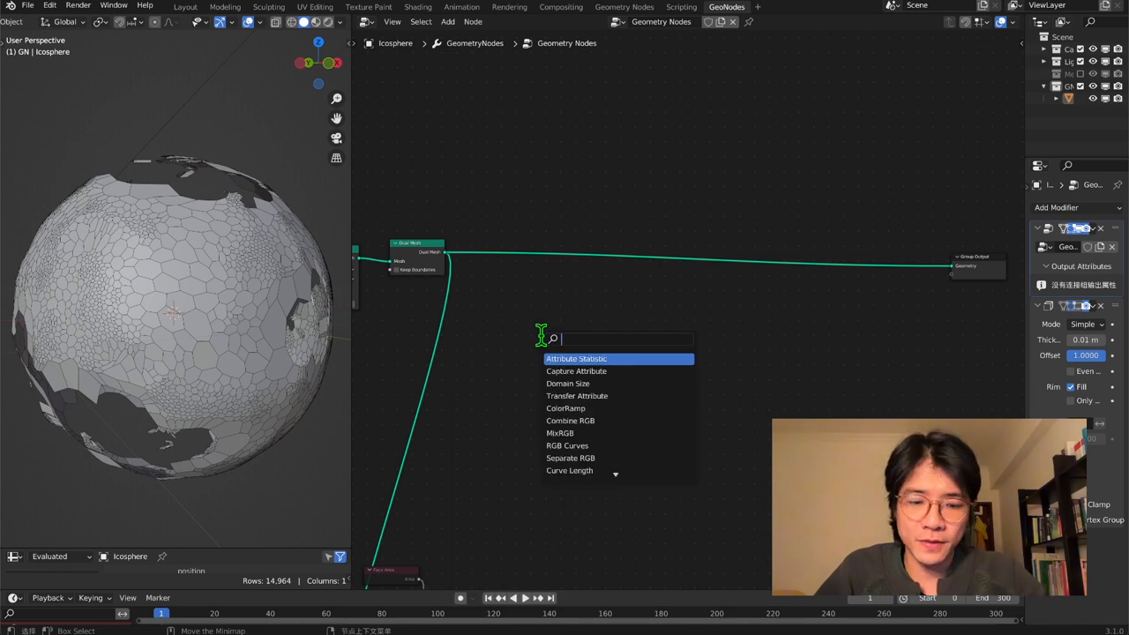
# Step: Turn the cell edges into curves swept with a 0.005 m, resolution-6 Curve Circle profile
pyautogui.click(575, 358)
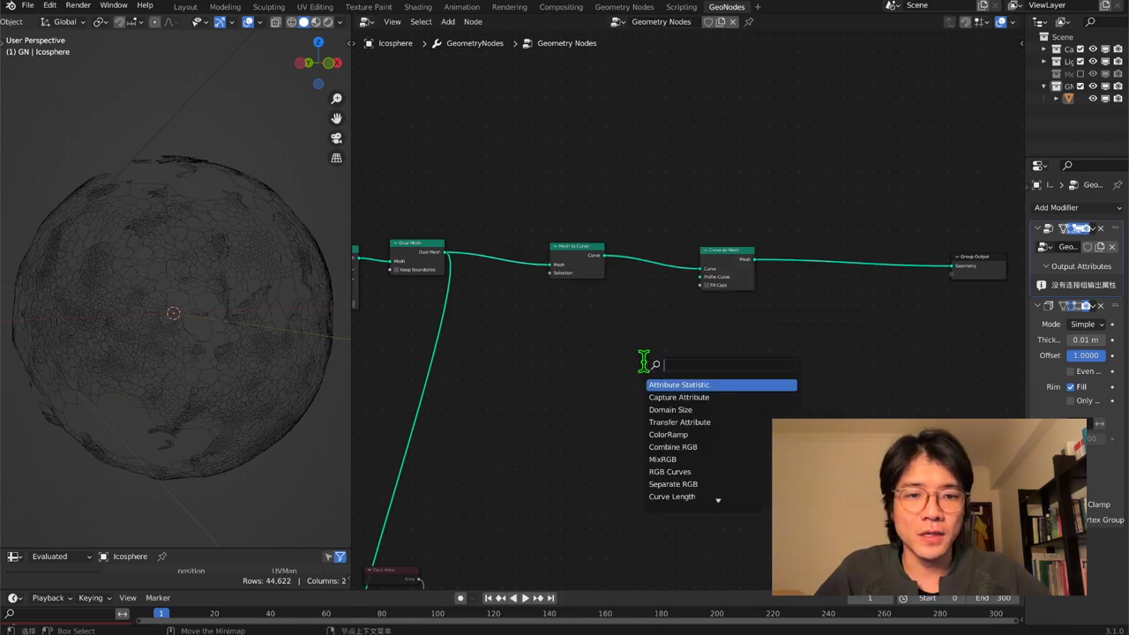
pyautogui.write('cc')
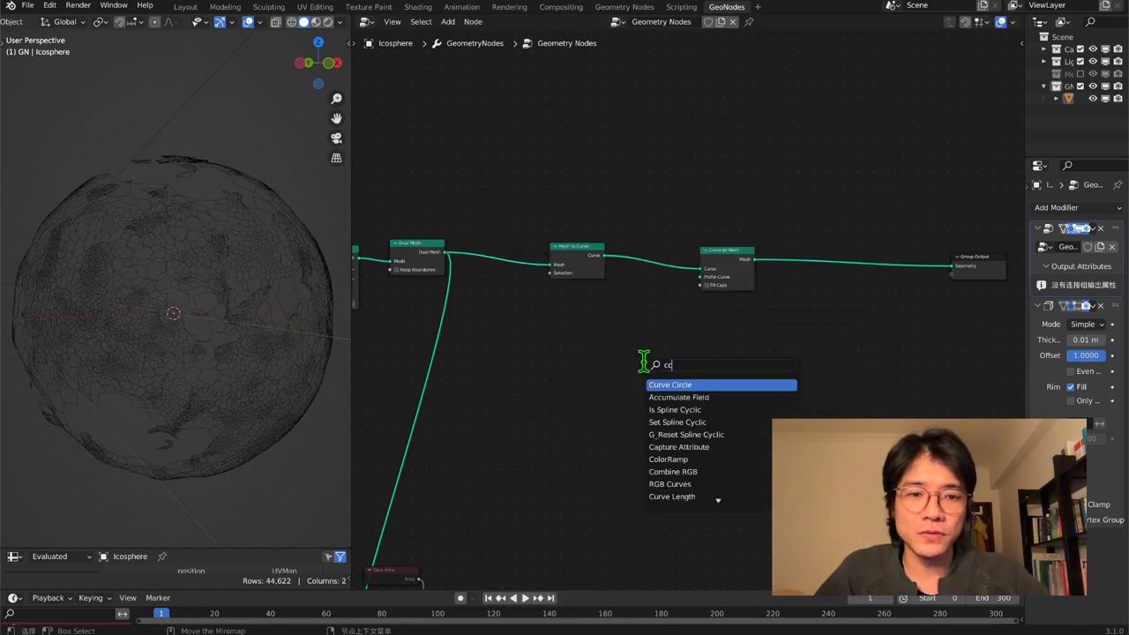
pyautogui.click(670, 385)
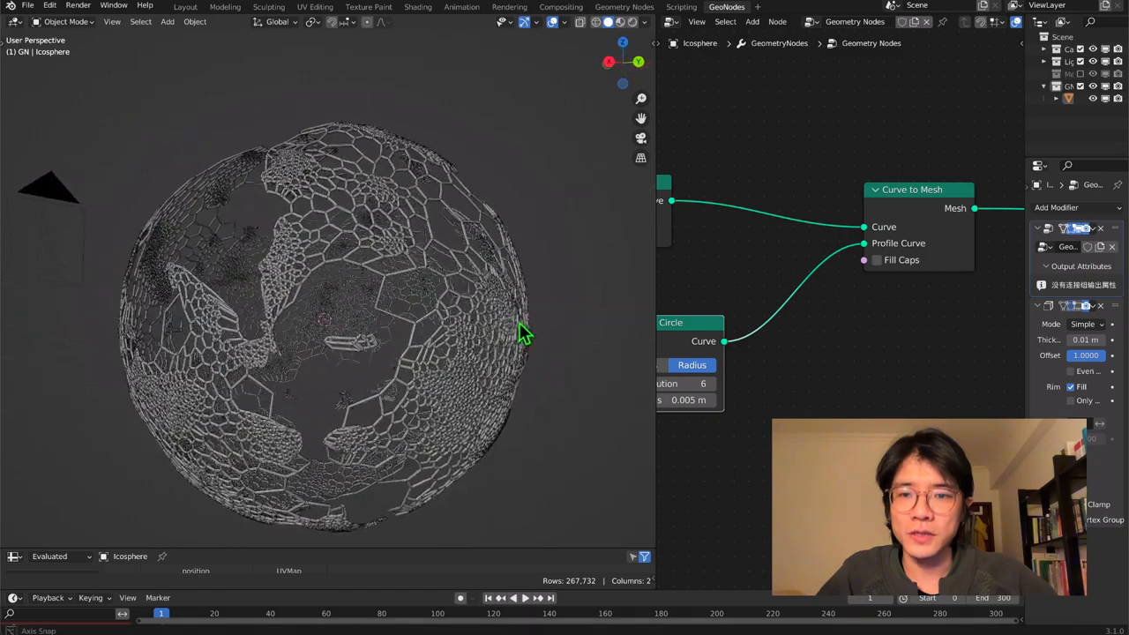
pyautogui.moveTo(526, 335); pyautogui.dragTo(649, 342)
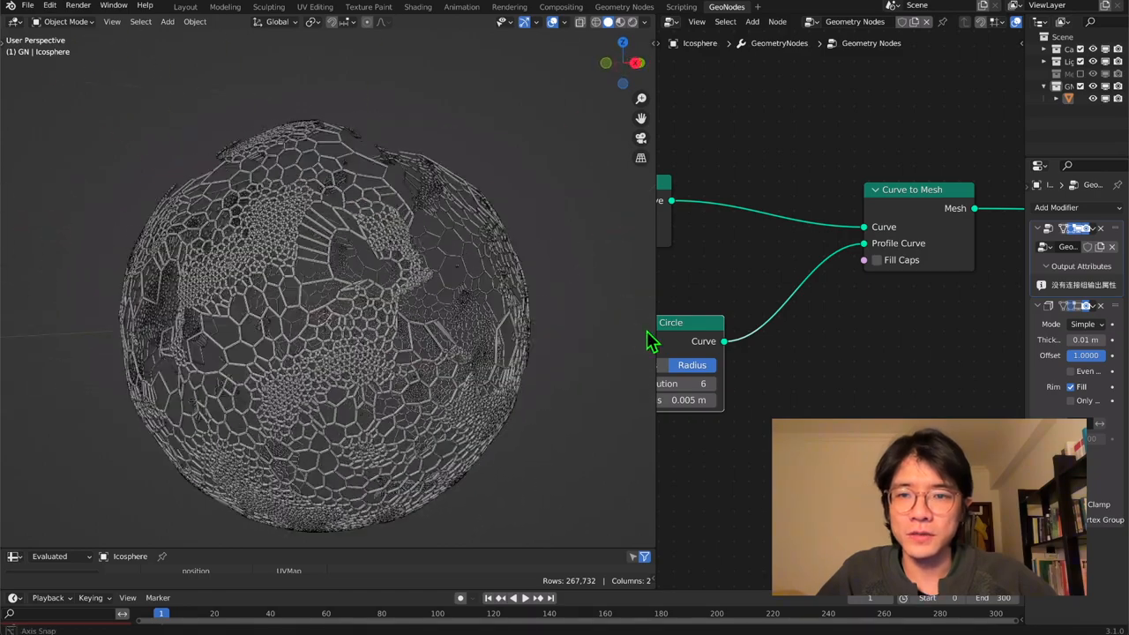